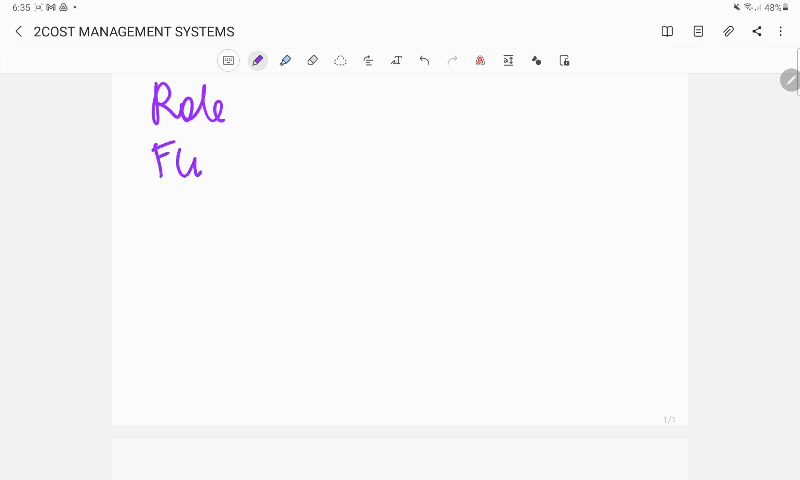
# Handwrite 'Functional areas Mgt' in purple and underline Mgt.
pyautogui.moveTo(200, 160); pyautogui.dragTo(290, 170)
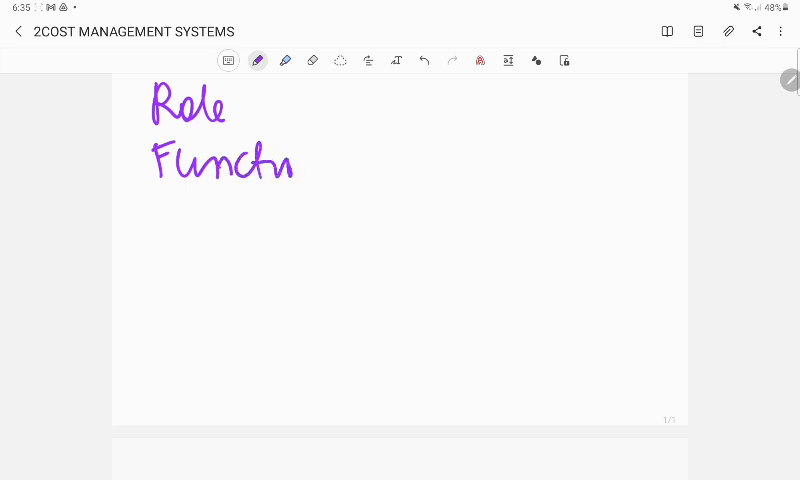
pyautogui.moveTo(296, 164); pyautogui.dragTo(356, 164)
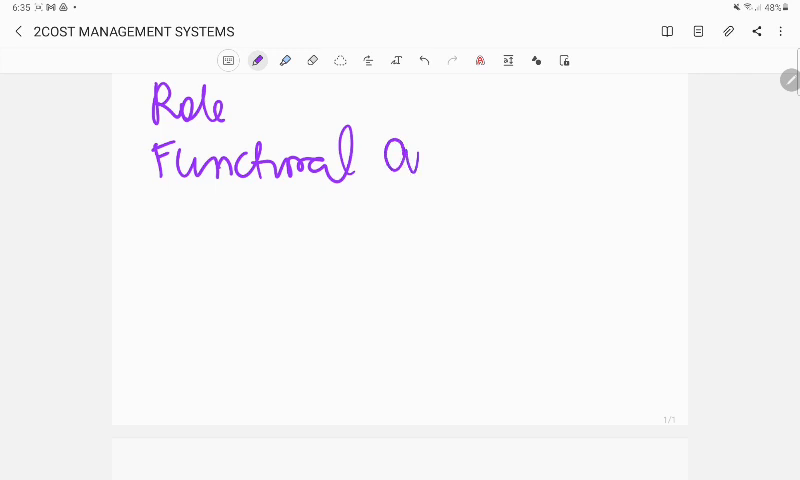
pyautogui.moveTo(380, 160); pyautogui.dragTo(490, 170)
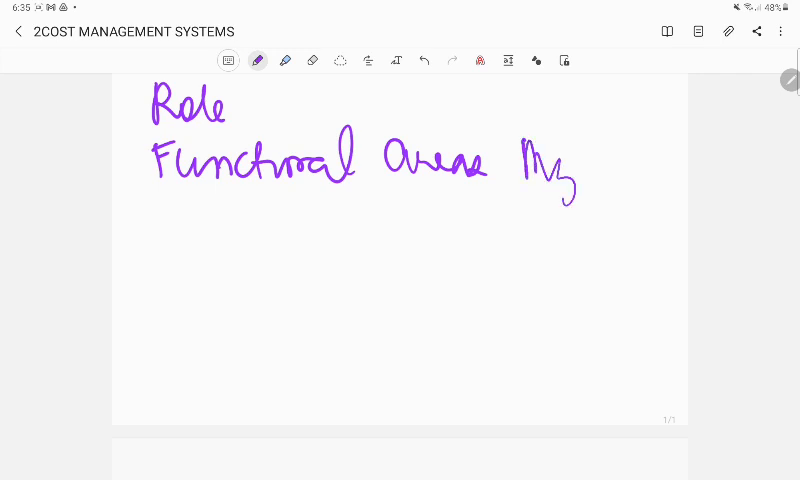
pyautogui.moveTo(584, 160); pyautogui.dragTo(596, 196)
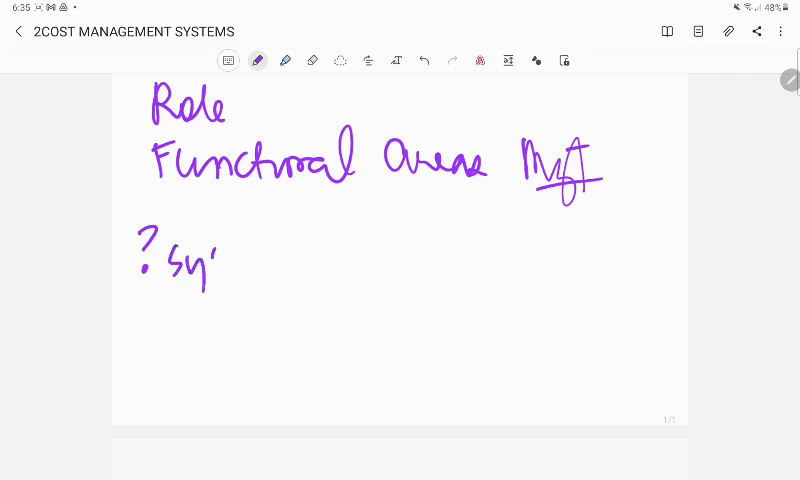
# Handwrite 'systems - logical' on the line below.
pyautogui.moveTo(200, 260); pyautogui.dragTo(300, 270)
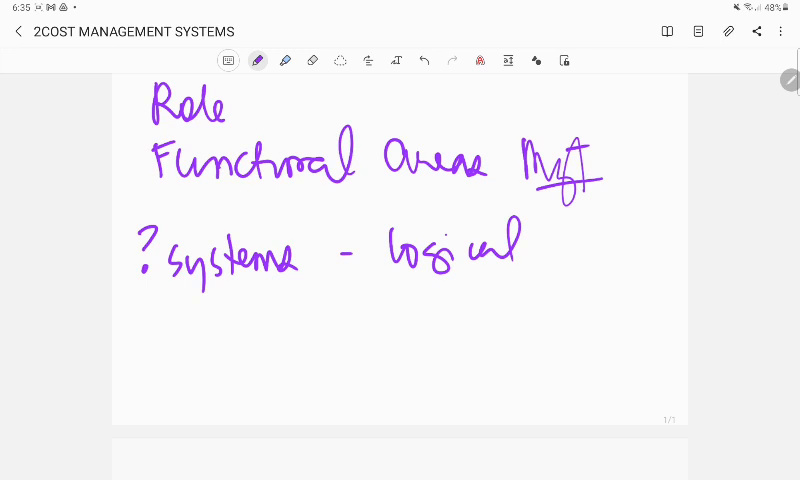
pyautogui.moveTo(180, 310); pyautogui.dragTo(196, 336)
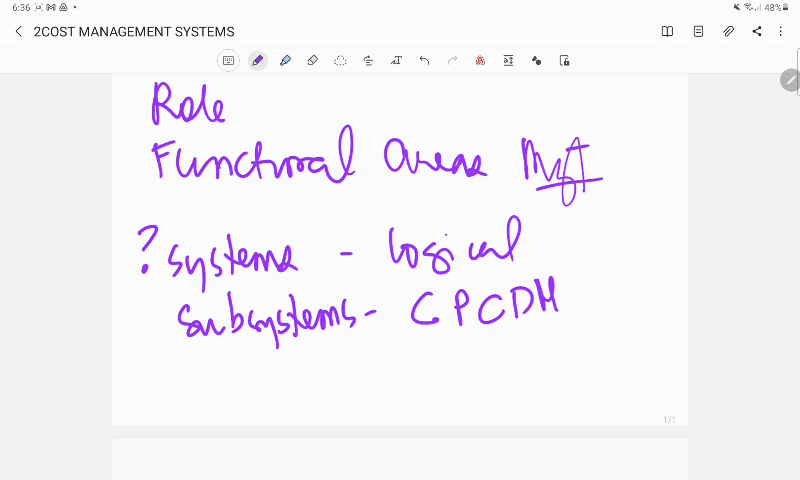
# Handwrite 'Identify problem', then 'Solve' and 'Evaluate' on the next page.
pyautogui.scroll(-3)
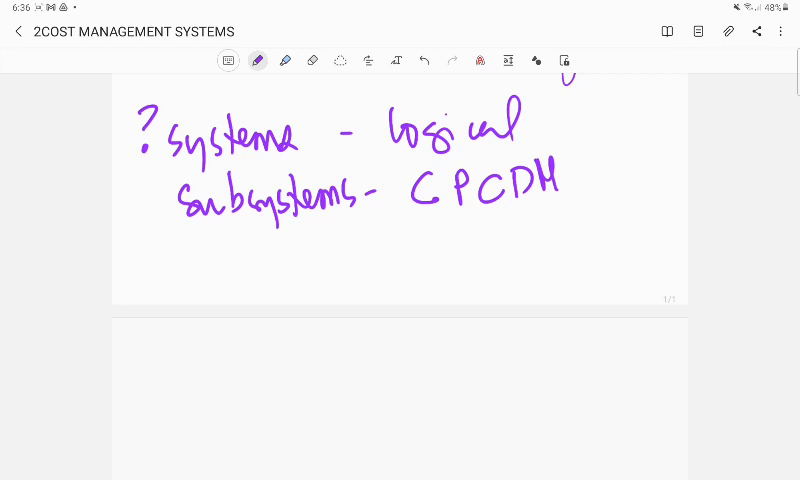
pyautogui.moveTo(222, 244); pyautogui.dragTo(238, 276)
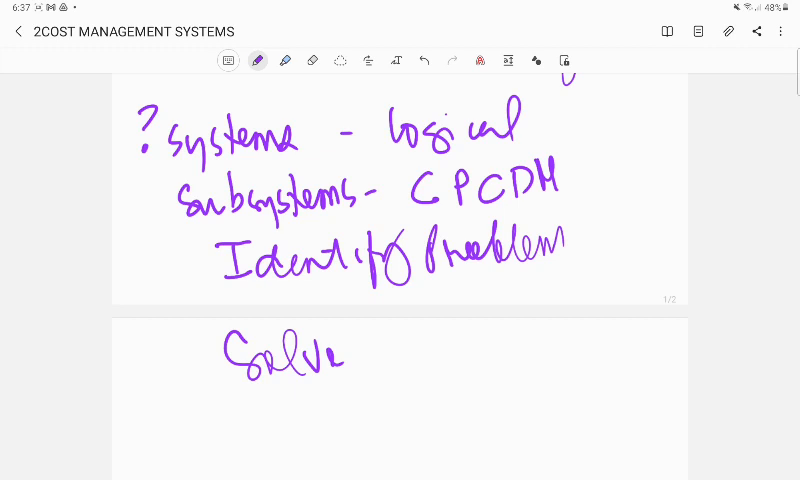
pyautogui.moveTo(254, 410); pyautogui.dragTo(300, 430)
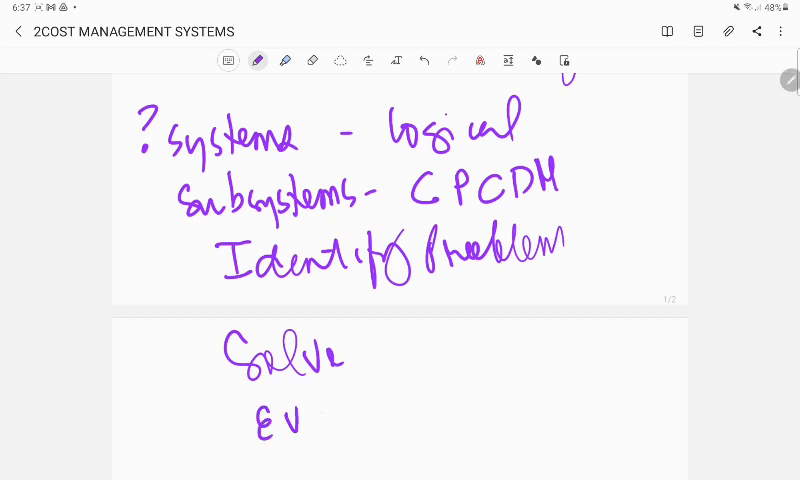
pyautogui.moveTo(290, 420); pyautogui.dragTo(440, 410)
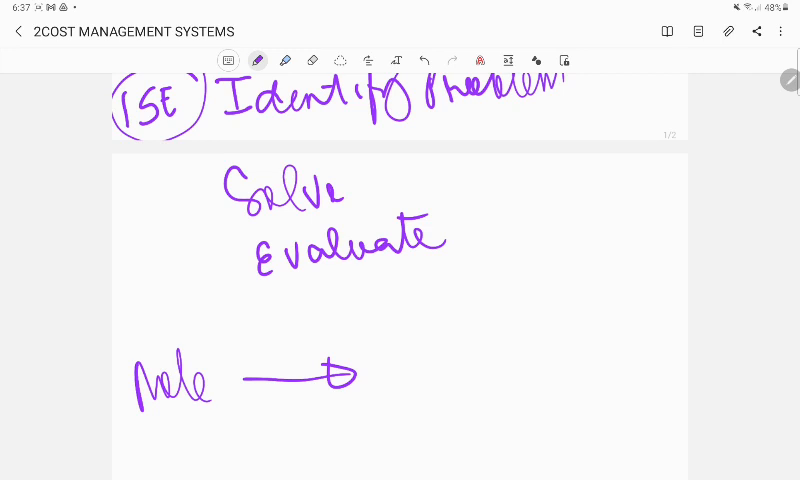
# Switch the pen ink to red and handwrite a red note below Role.
pyautogui.click(260, 58)
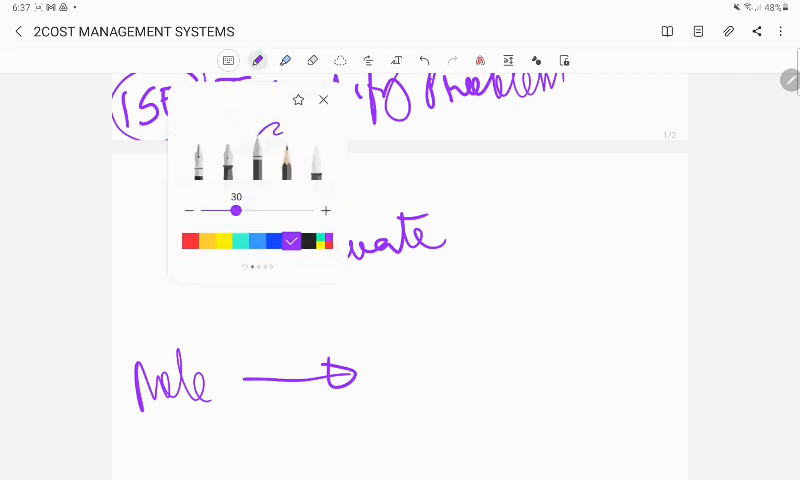
pyautogui.click(192, 240)
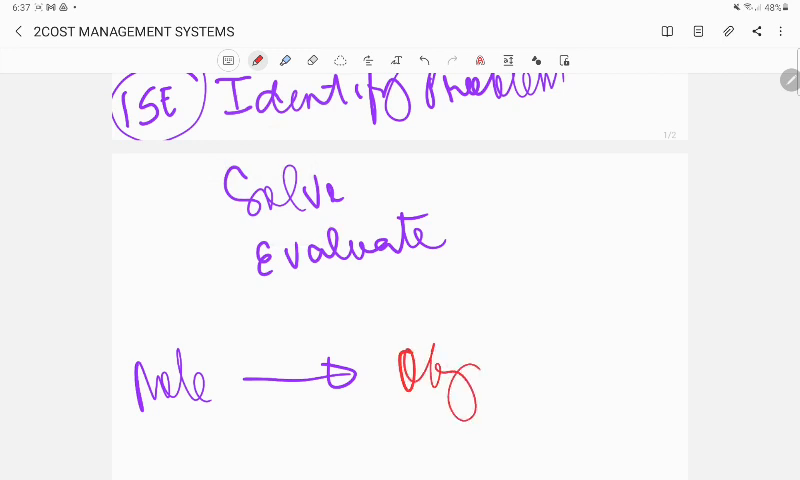
pyautogui.scroll(-3)
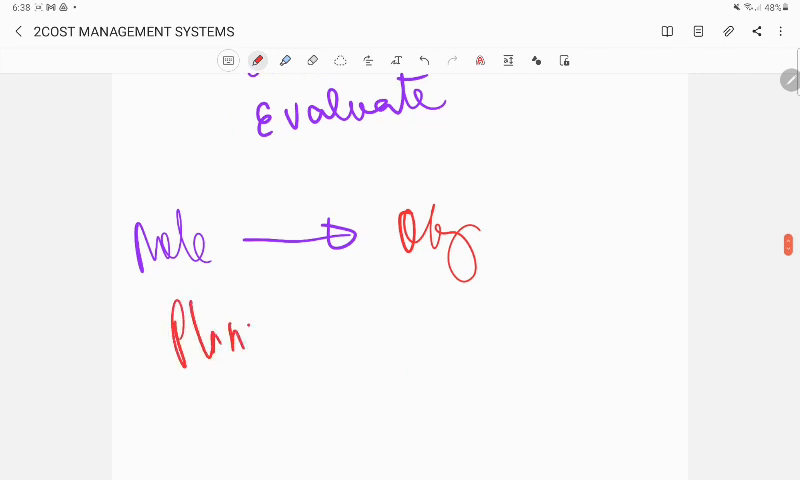
pyautogui.moveTo(250, 340); pyautogui.dragTo(284, 370)
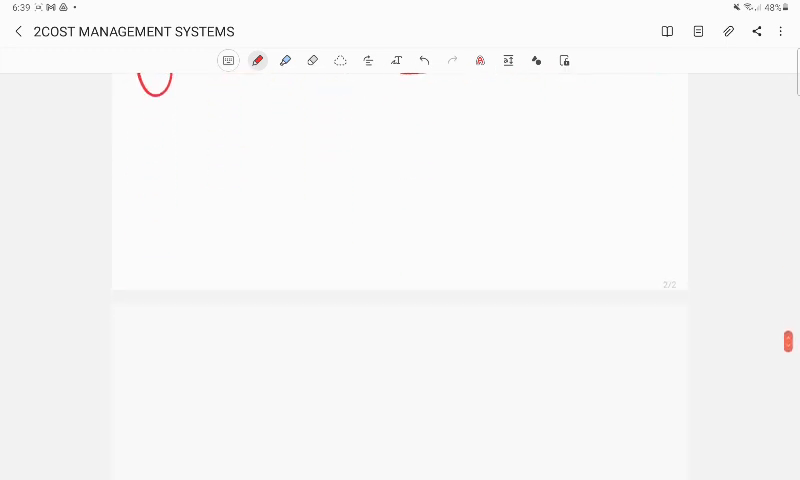
# Handwrite red notes and add 'P C D' after Role.
pyautogui.moveTo(254, 160); pyautogui.dragTo(350, 230)
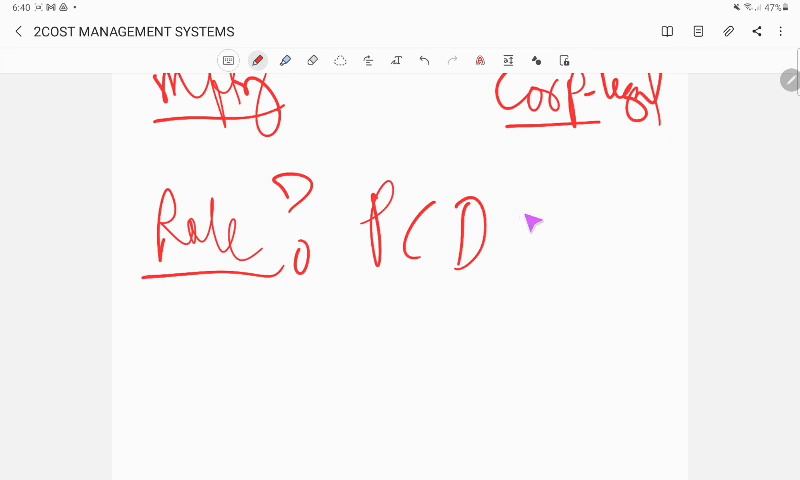
pyautogui.moveTo(490, 200); pyautogui.dragTo(530, 250)
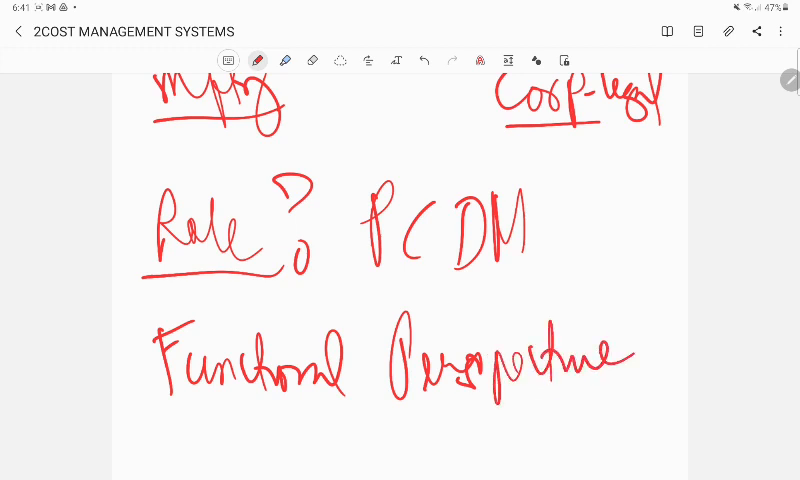
# Annotate the S/T/O pyramid with information and financial notes.
pyautogui.scroll(-3)
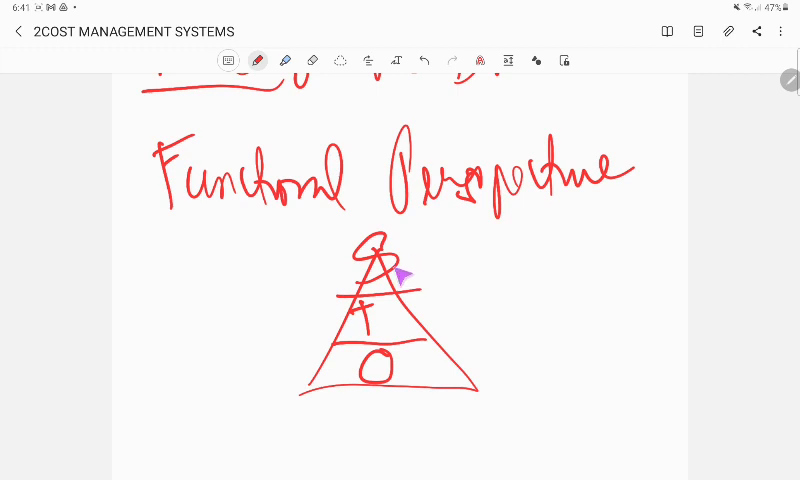
pyautogui.moveTo(420, 270); pyautogui.dragTo(600, 230)
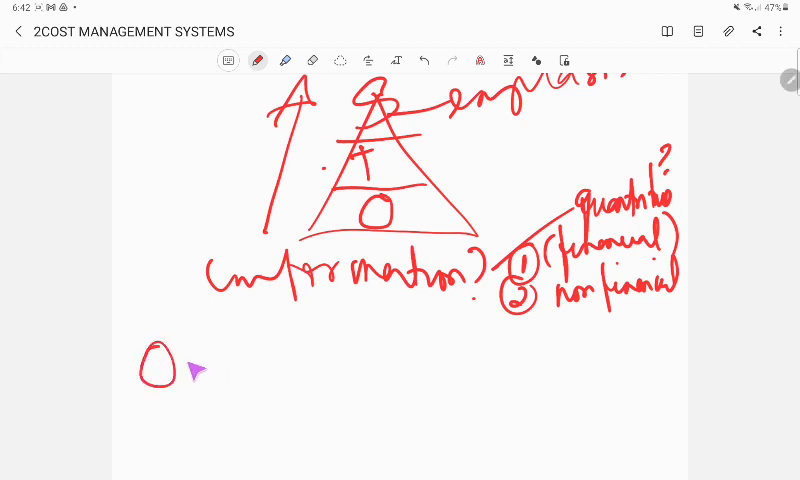
# Write 'O → Objective → quantitative' with 'programmed' beneath, then move to the next page.
pyautogui.moveTo(184, 364); pyautogui.dragTo(224, 364)
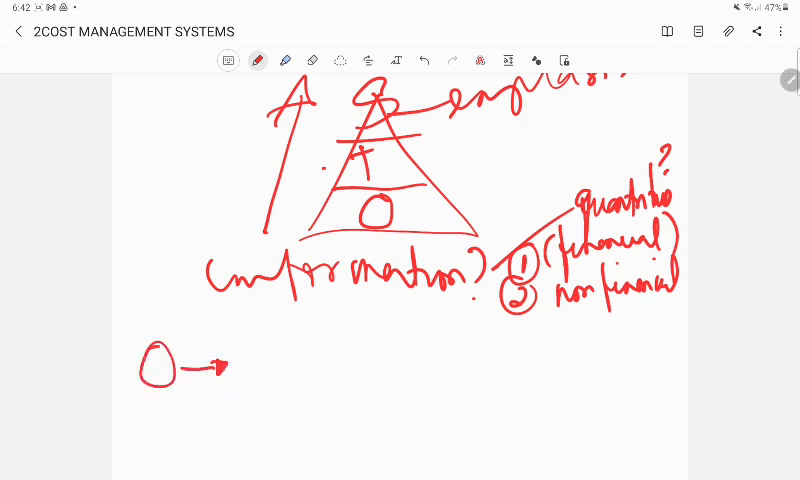
pyautogui.write('Objective →')
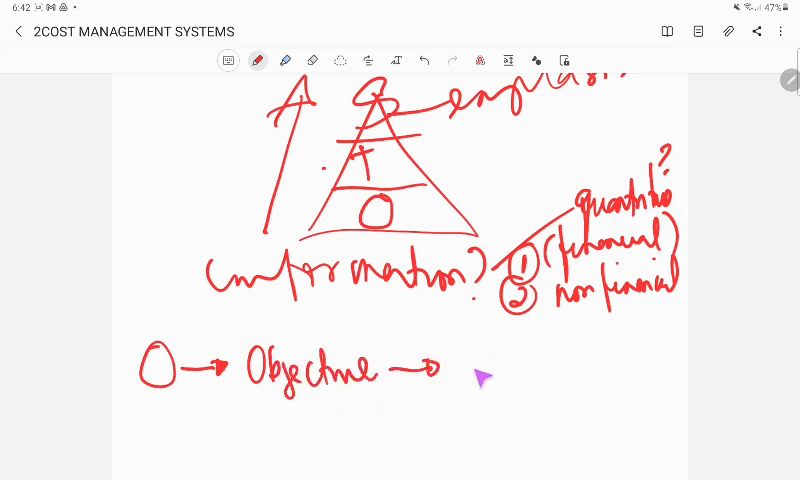
pyautogui.moveTo(468, 368)
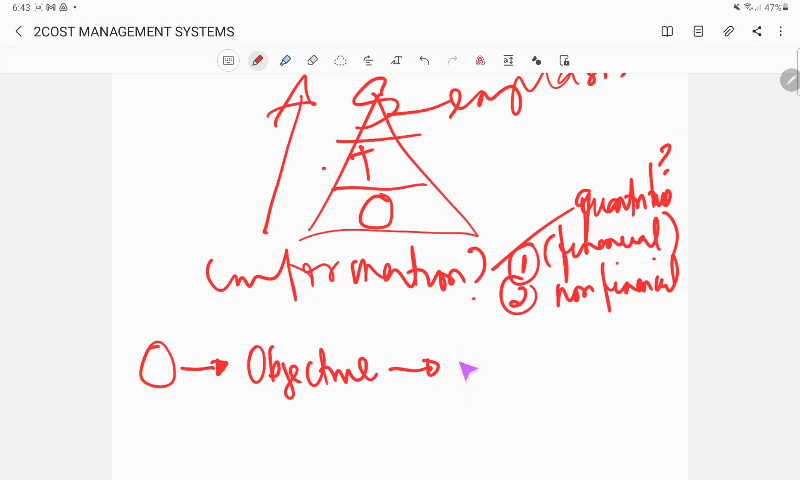
pyautogui.moveTo(480, 370)
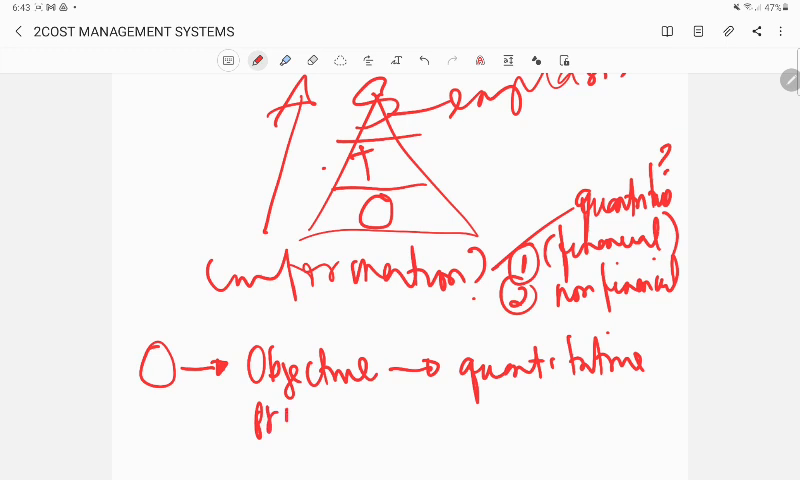
pyautogui.moveTo(280, 420); pyautogui.dragTo(380, 420)
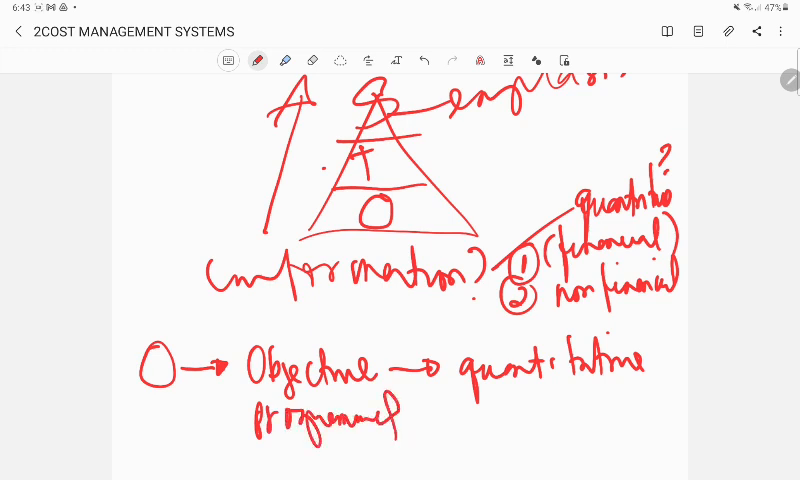
pyautogui.scroll(-3)
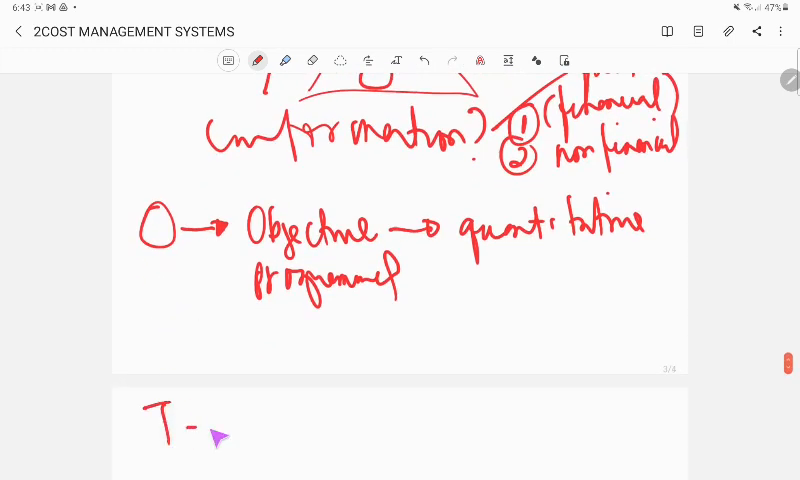
pyautogui.moveTo(184, 440); pyautogui.dragTo(236, 424)
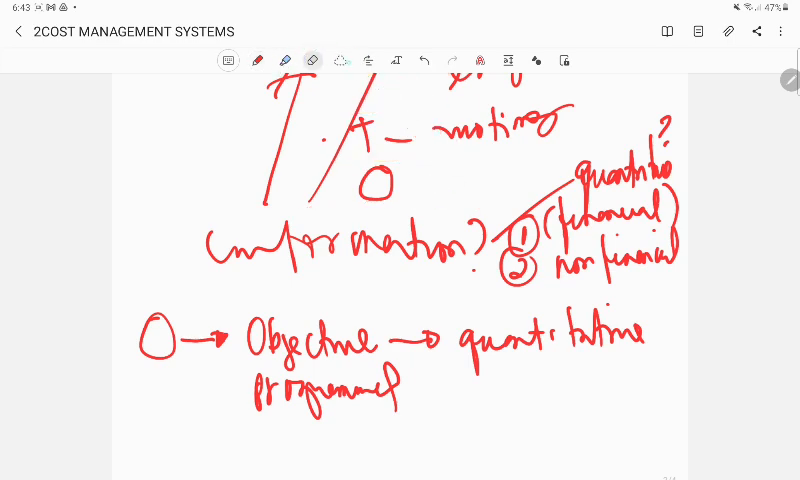
pyautogui.click(260, 60)
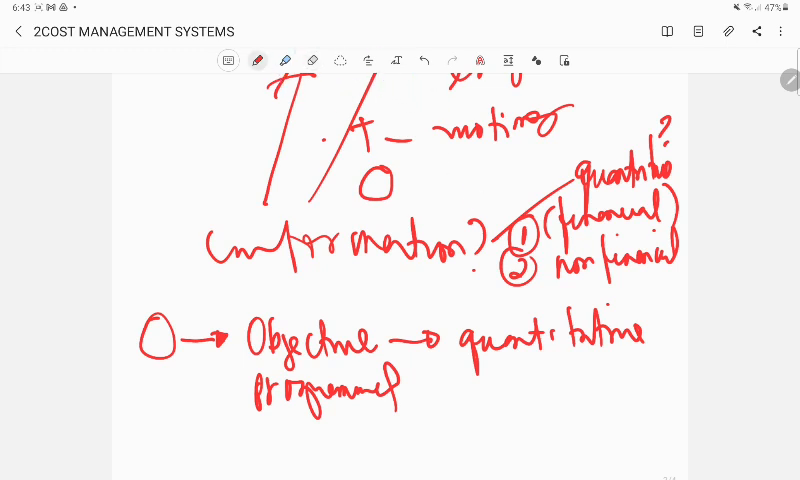
pyautogui.click(260, 58)
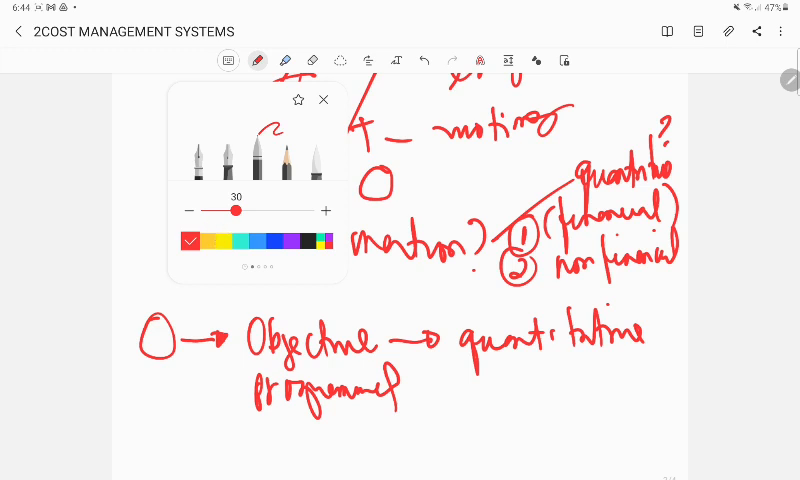
pyautogui.click(324, 100)
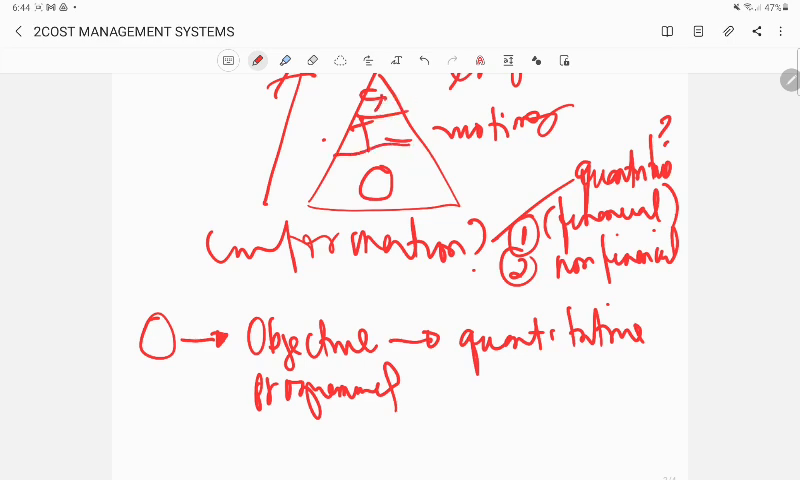
pyautogui.scroll(-3)
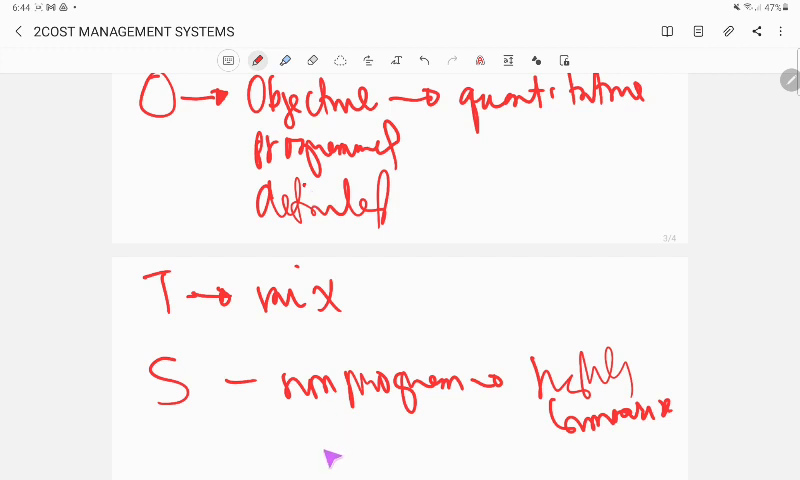
pyautogui.moveTo(190, 402)
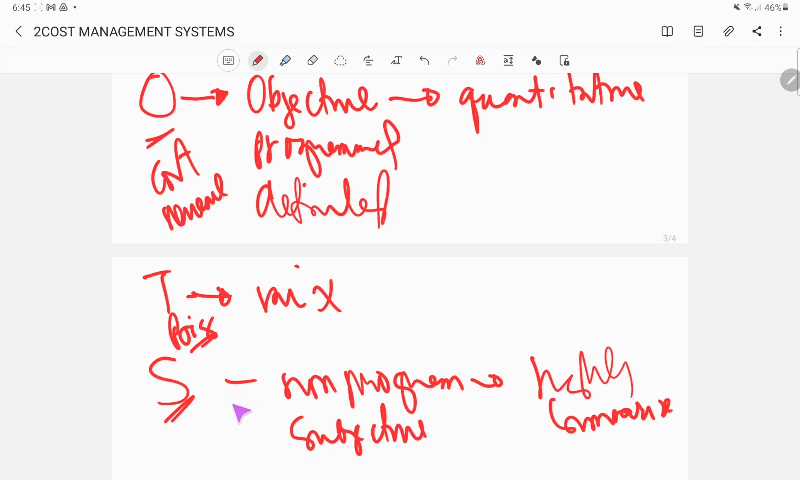
pyautogui.moveTo(198, 436)
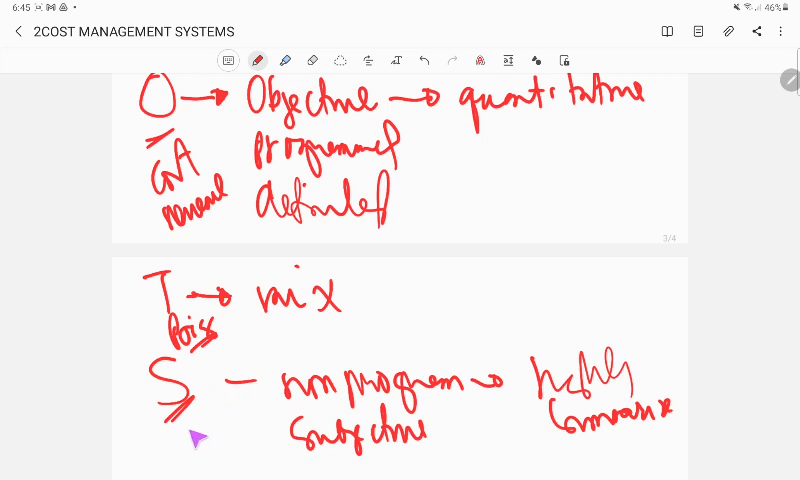
pyautogui.moveTo(180, 440)
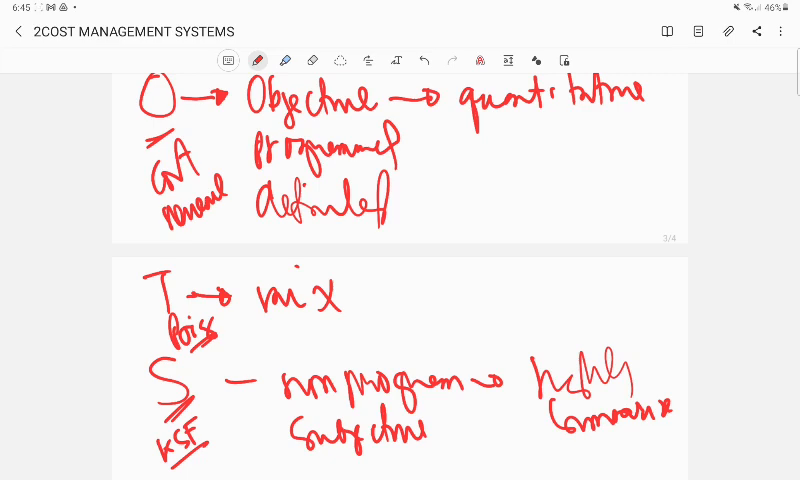
# Scroll down past the T and S objective notes.
pyautogui.scroll(-3)
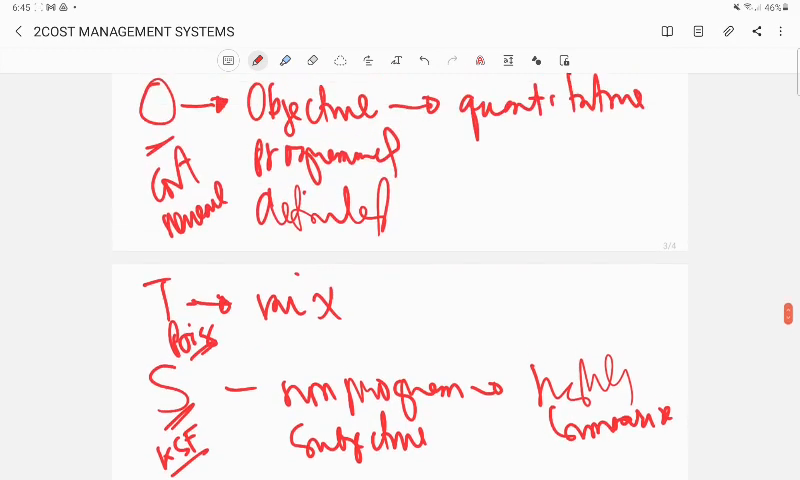
pyautogui.scroll(-3)
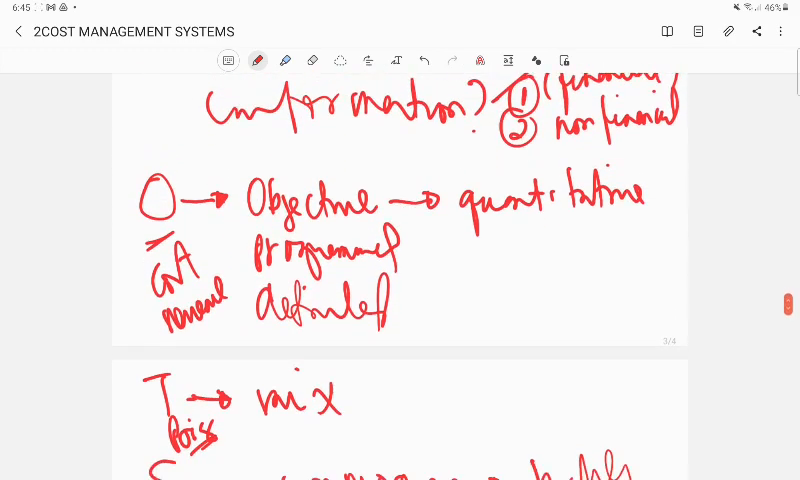
# Start a new page with the red heading 'Organizational Chart'.
pyautogui.scroll(-3)
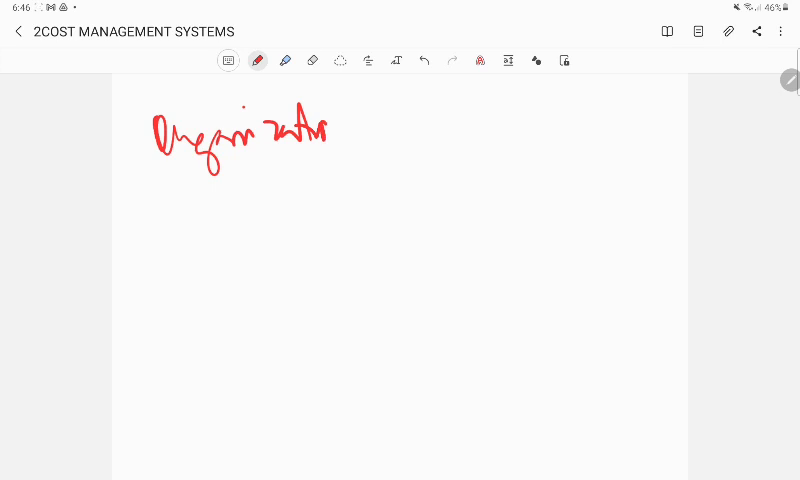
pyautogui.moveTo(330, 130); pyautogui.dragTo(450, 126)
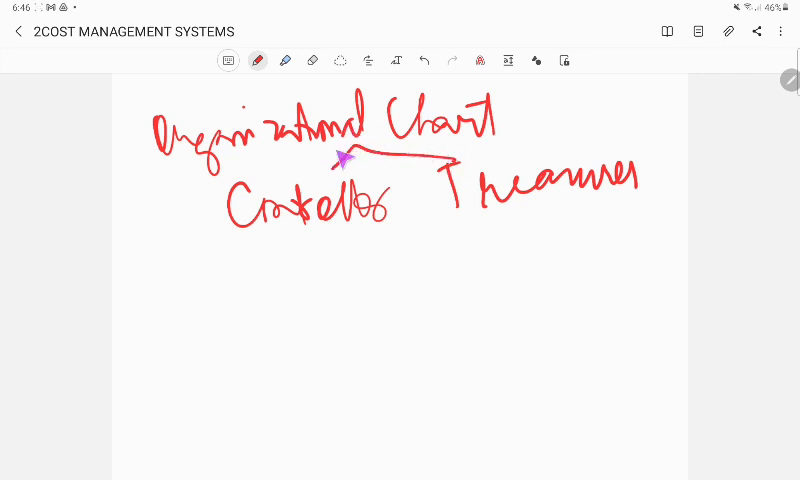
# Write 'CFO' atop the chart and list finance duties under Treasurer.
pyautogui.write('CFO')
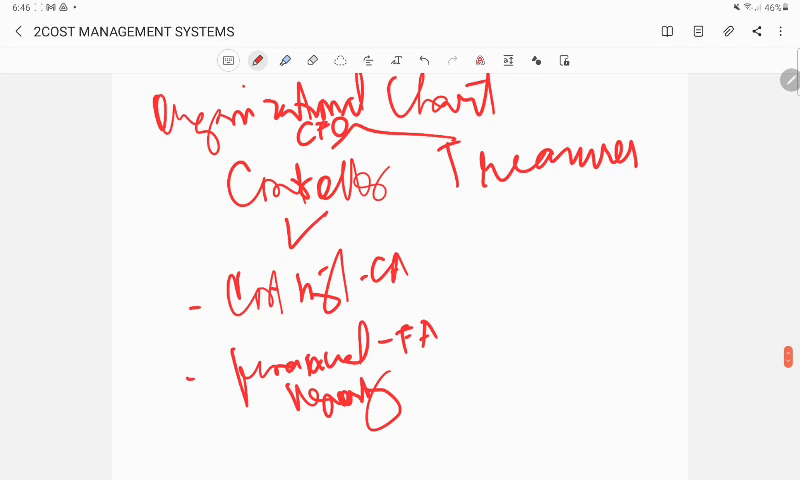
pyautogui.moveTo(562, 212)
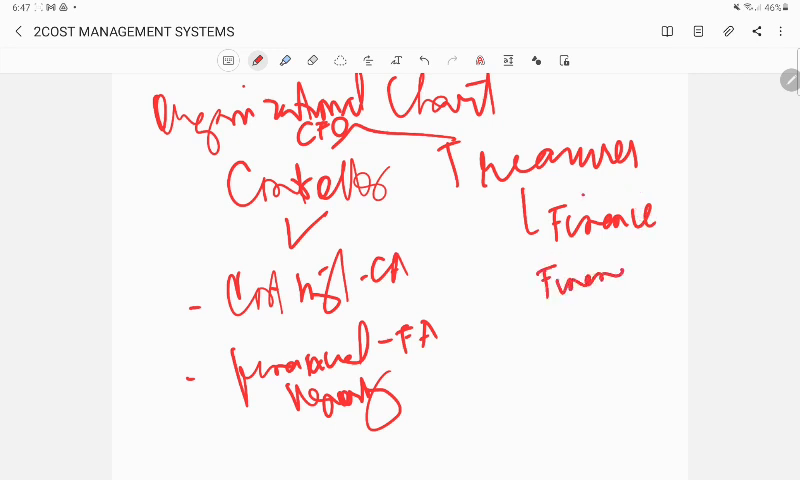
pyautogui.moveTo(584, 280); pyautogui.dragTo(630, 310)
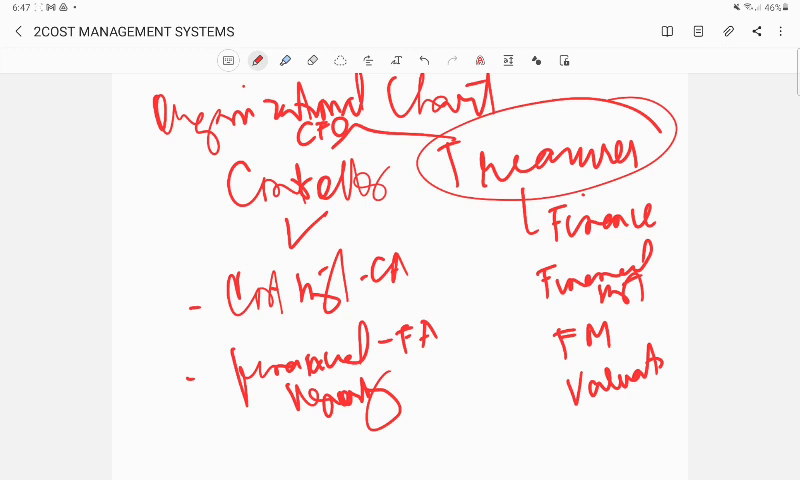
# Handwrite 'Functions: 1. Planning' with materials and production decisions listed.
pyautogui.scroll(-3)
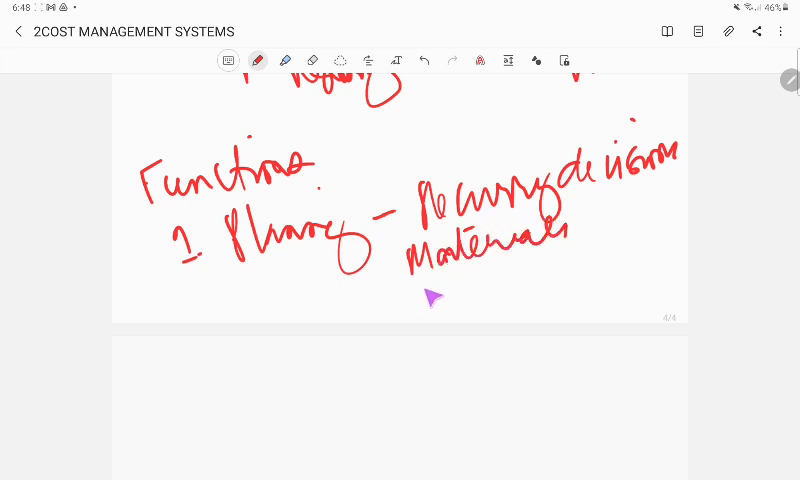
pyautogui.moveTo(420, 290); pyautogui.dragTo(470, 300)
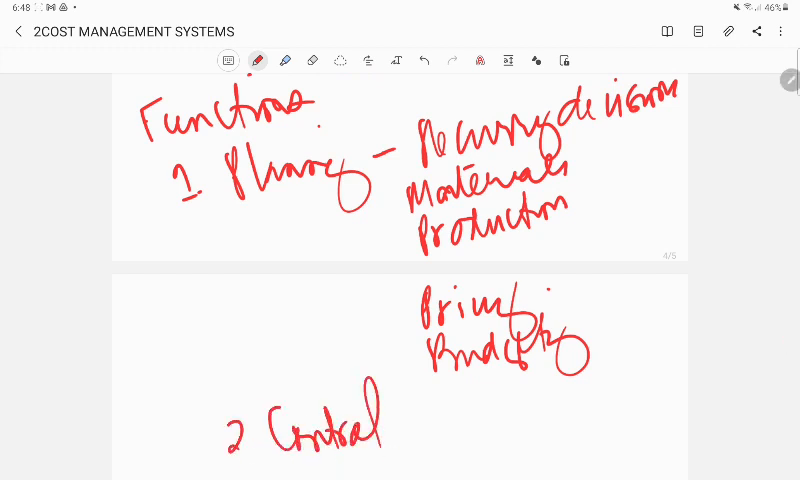
# Handwrite 'promote effective' beside and below the 2. Control heading.
pyautogui.scroll(-3)
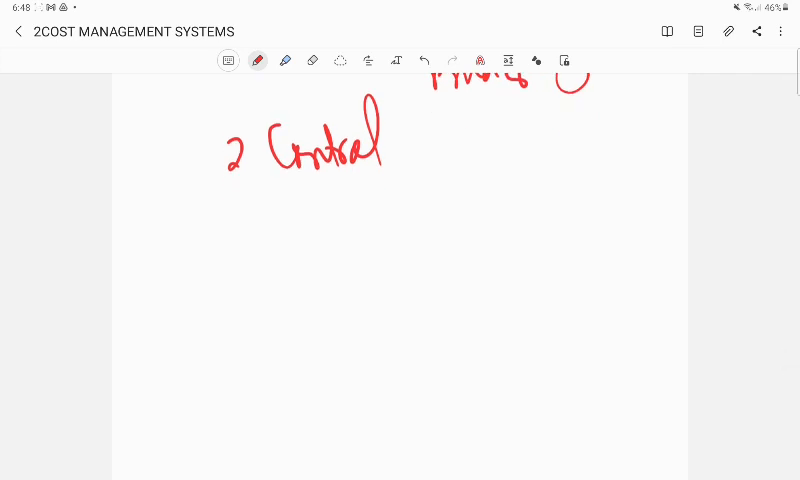
pyautogui.moveTo(388, 144); pyautogui.dragTo(412, 140)
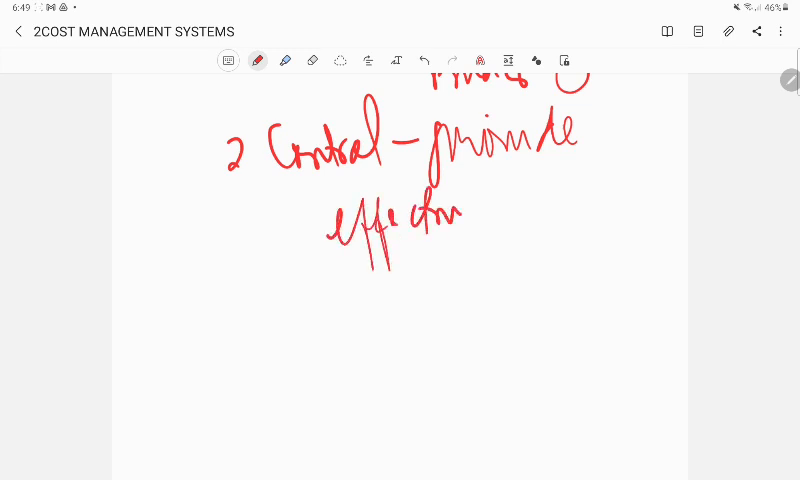
pyautogui.moveTo(470, 216); pyautogui.dragTo(576, 210)
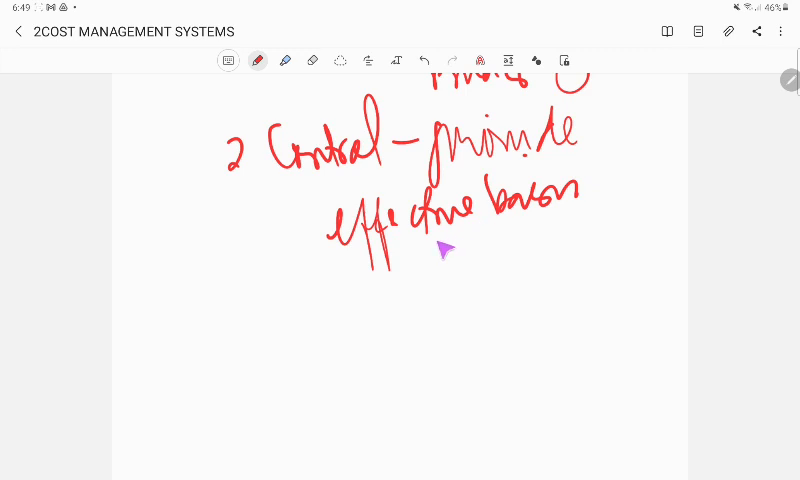
pyautogui.moveTo(460, 232)
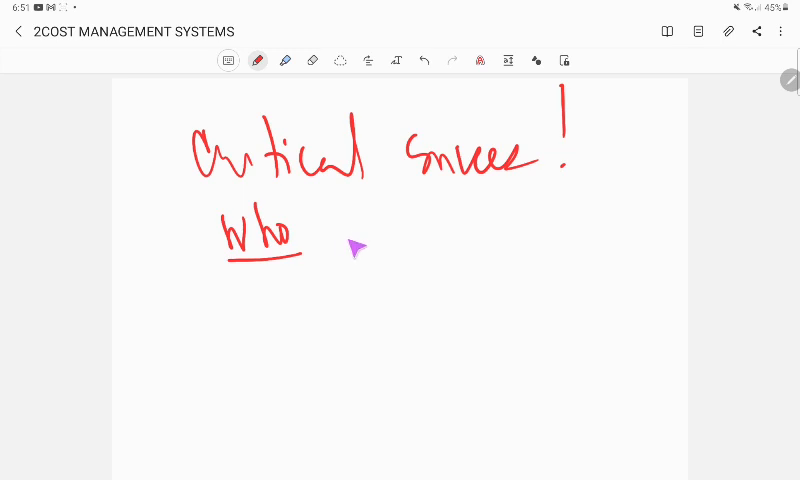
pyautogui.moveTo(352, 236)
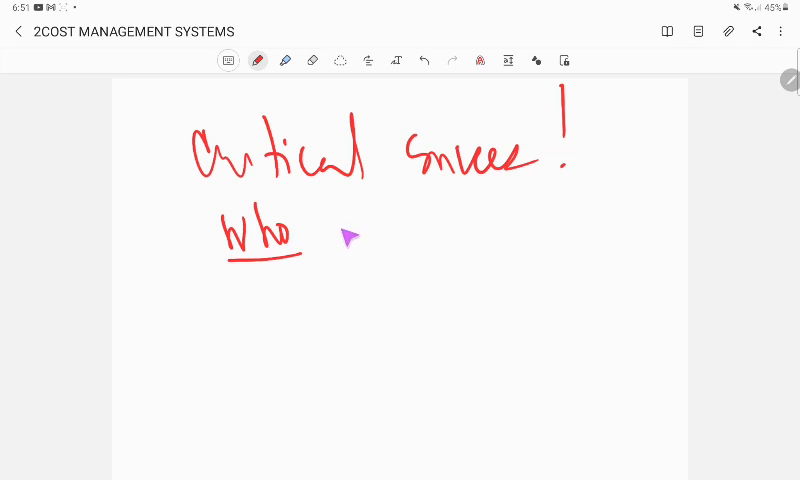
pyautogui.moveTo(356, 222)
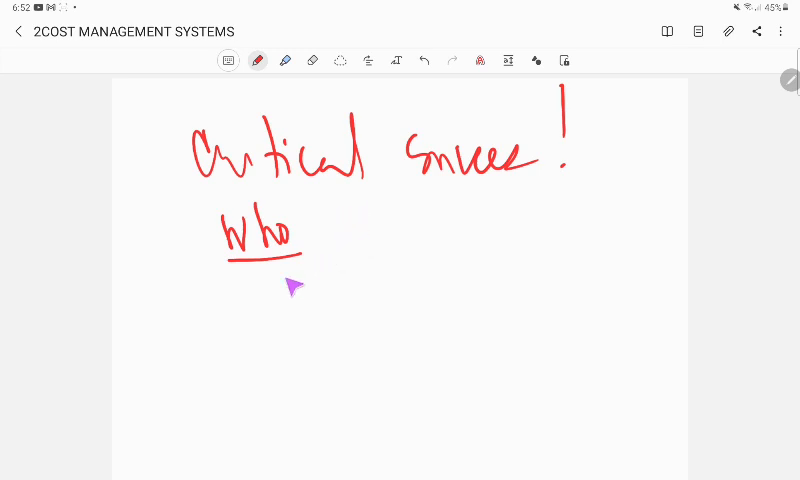
pyautogui.moveTo(352, 232)
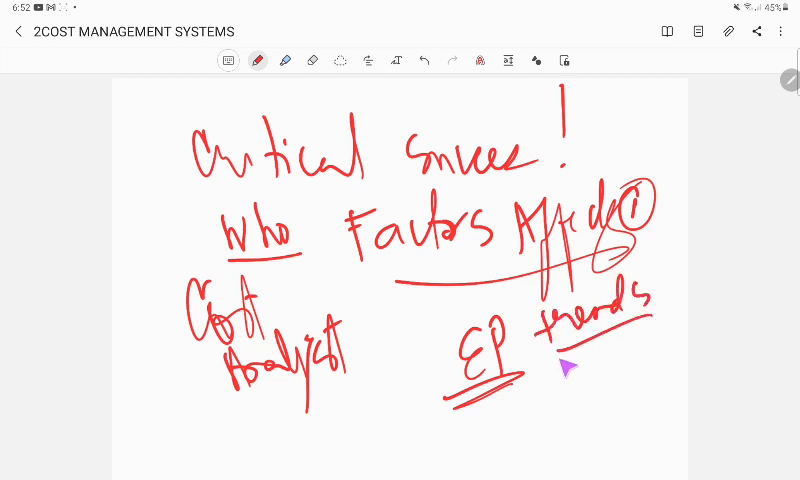
pyautogui.moveTo(790, 42)
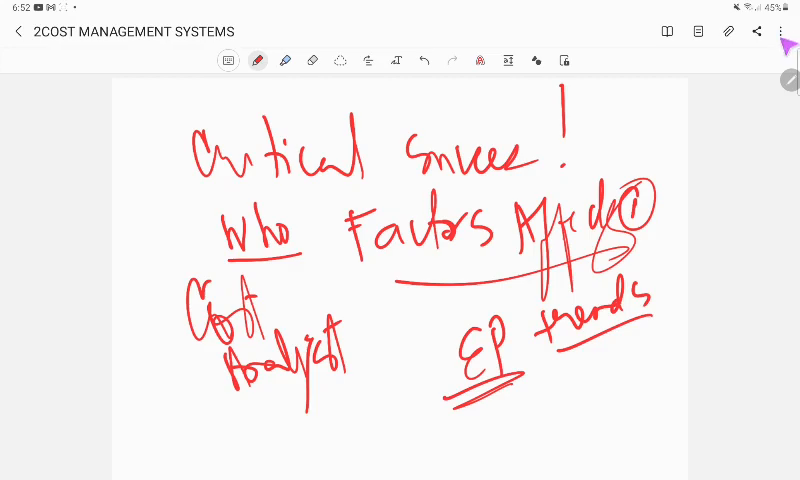